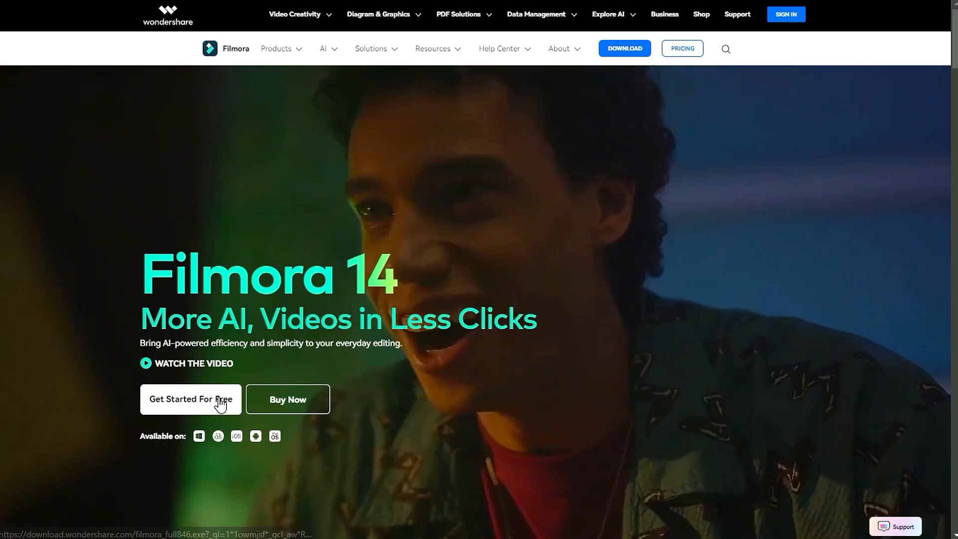
Download the free Filmora installer from the Wondershare page and save it to disk.
{"action": "left_click", "coordinate": [190, 399]}
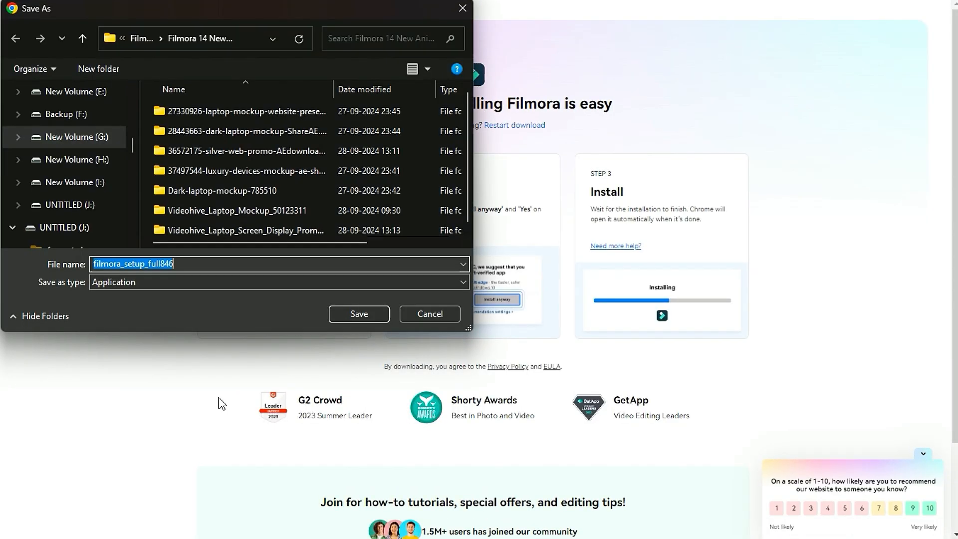
{"action": "left_click", "coordinate": [359, 313]}
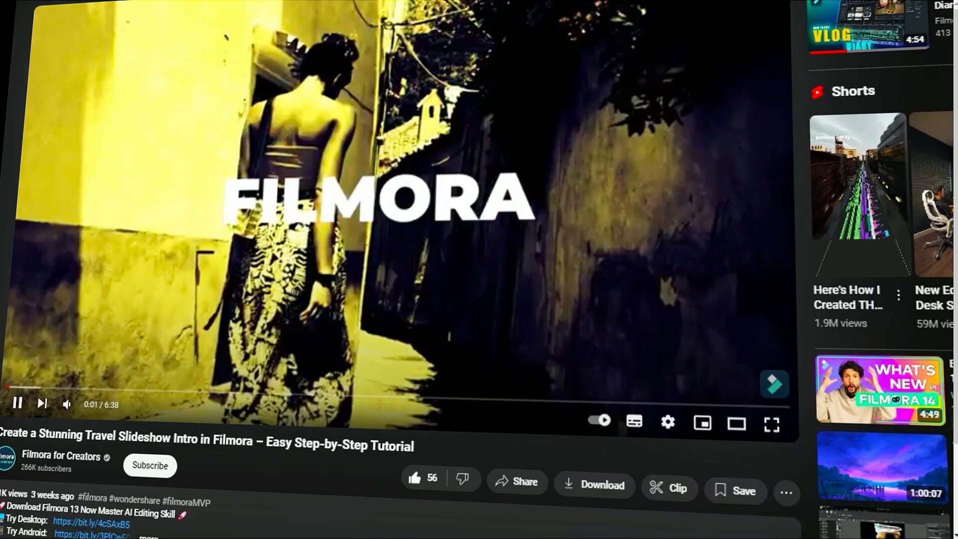
Subscribe to the channel behind the Filmora travel slideshow tutorial.
{"action": "left_click", "coordinate": [150, 465]}
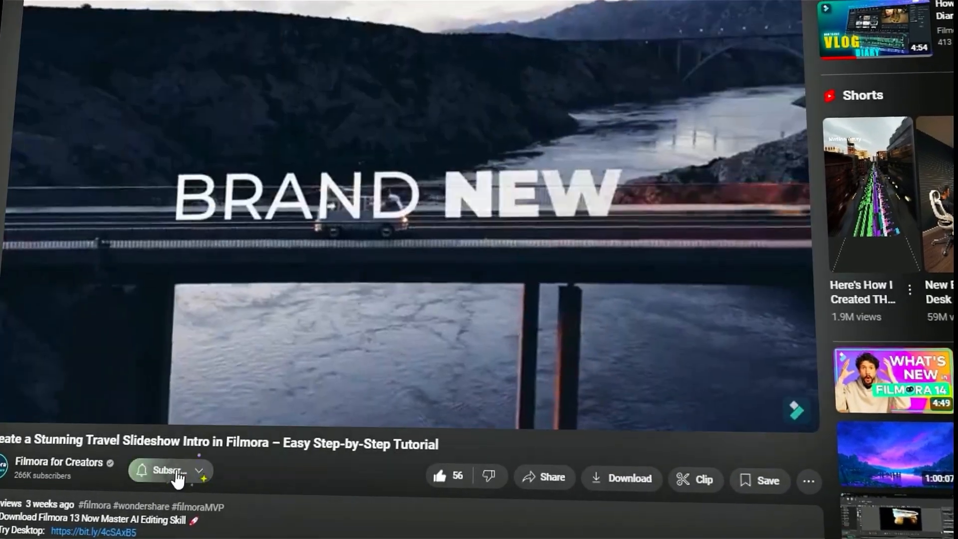
{"action": "left_click", "coordinate": [171, 470]}
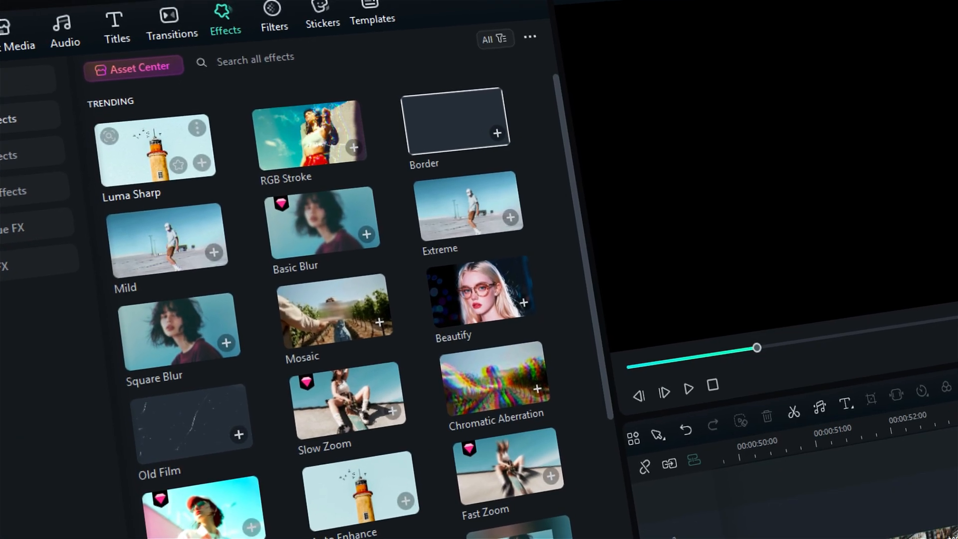
Import the Police, Officers stock chase clip into the project media.
{"action": "left_click", "coordinate": [18, 49]}
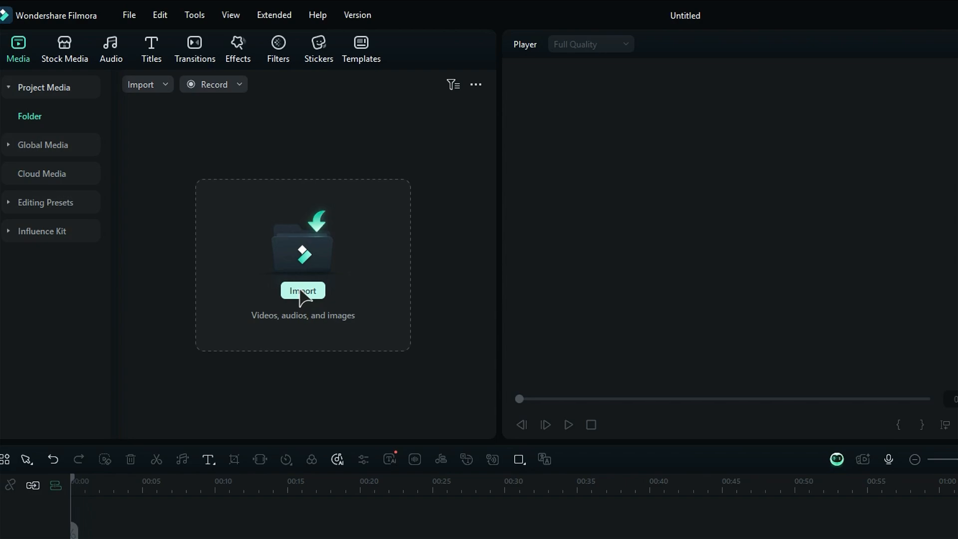
{"action": "left_click", "coordinate": [303, 290]}
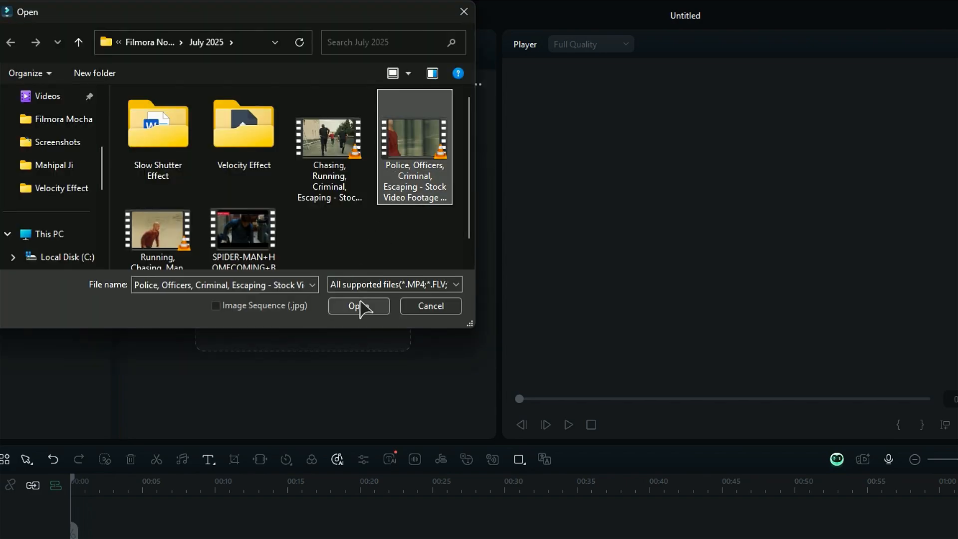
{"action": "left_click", "coordinate": [359, 306]}
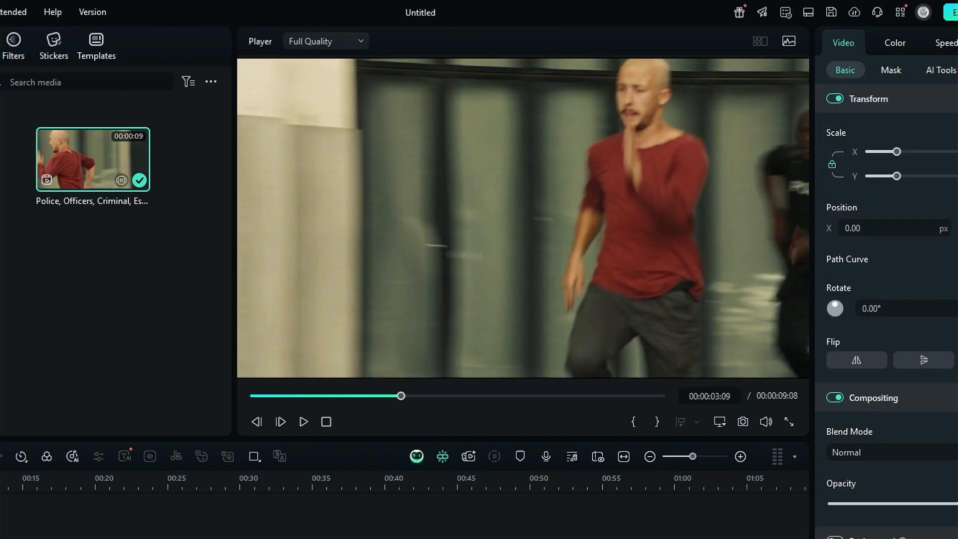
Open Project Settings and choose the project frame rate.
{"action": "left_click", "coordinate": [137, 12]}
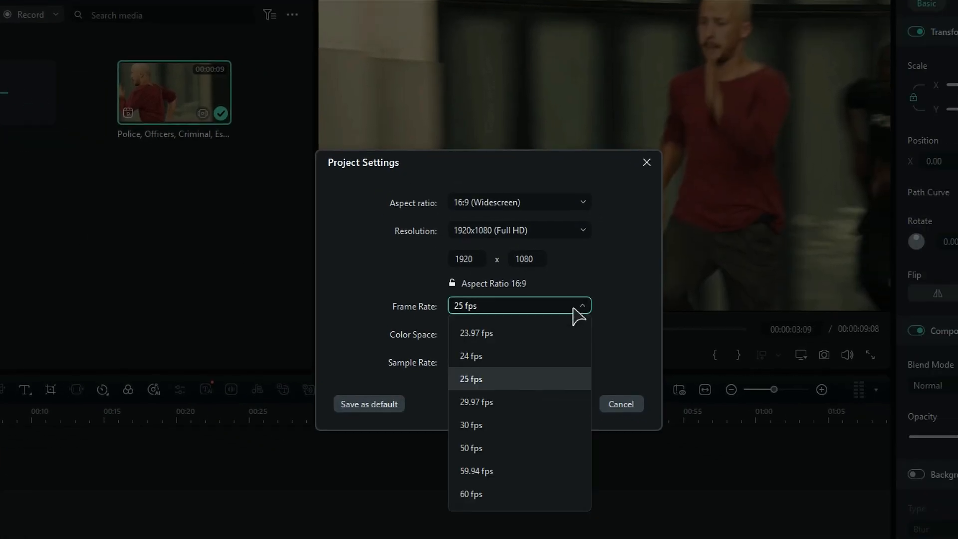
{"action": "left_click", "coordinate": [621, 404]}
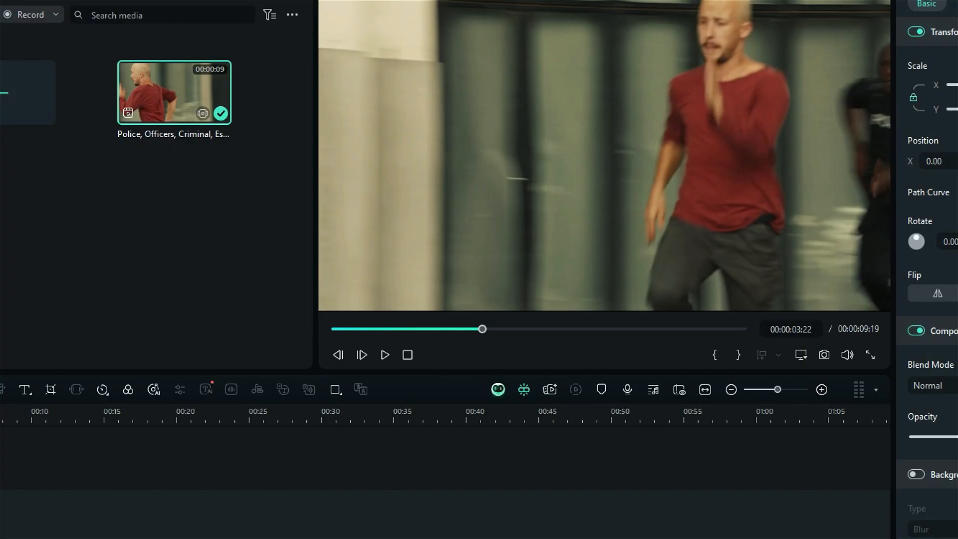
Browse the NewBlue FX filters in the Effects library to find Frame Rate.
{"action": "left_click", "coordinate": [242, 46]}
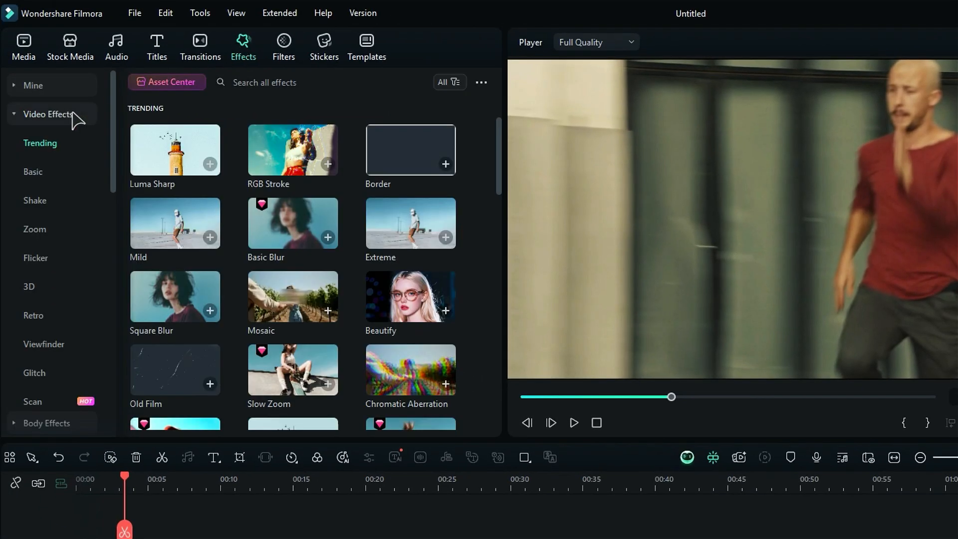
{"action": "left_click", "coordinate": [46, 200]}
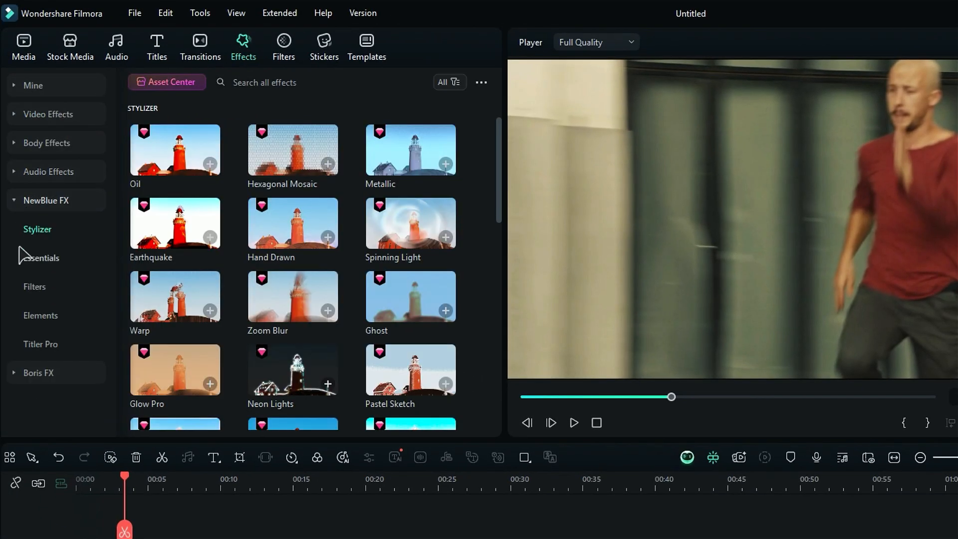
{"action": "left_click", "coordinate": [34, 286]}
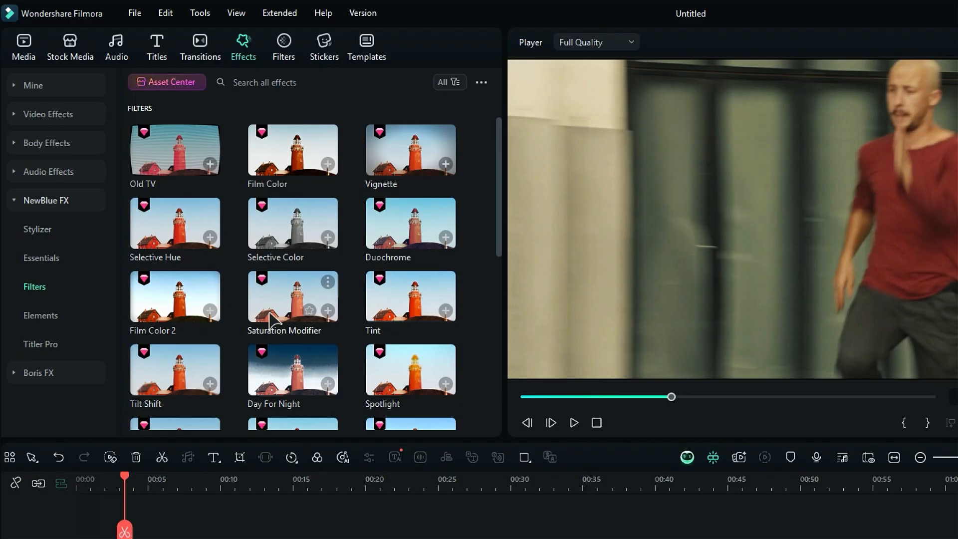
{"action": "scroll", "scroll_direction": "down", "scroll_amount": 3}
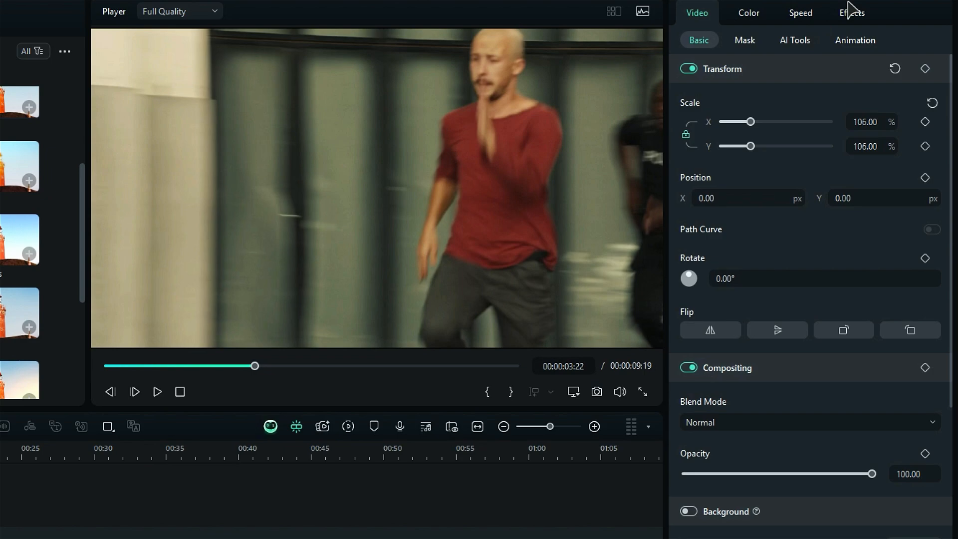
Try different Frame Rate presets on the clip, previewing the result.
{"action": "left_click", "coordinate": [852, 12]}
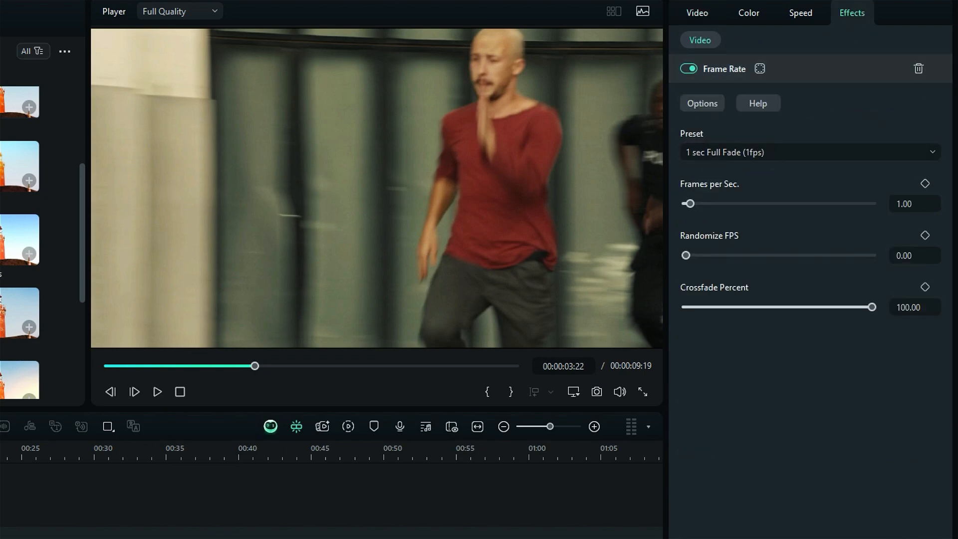
{"action": "left_click", "coordinate": [157, 392]}
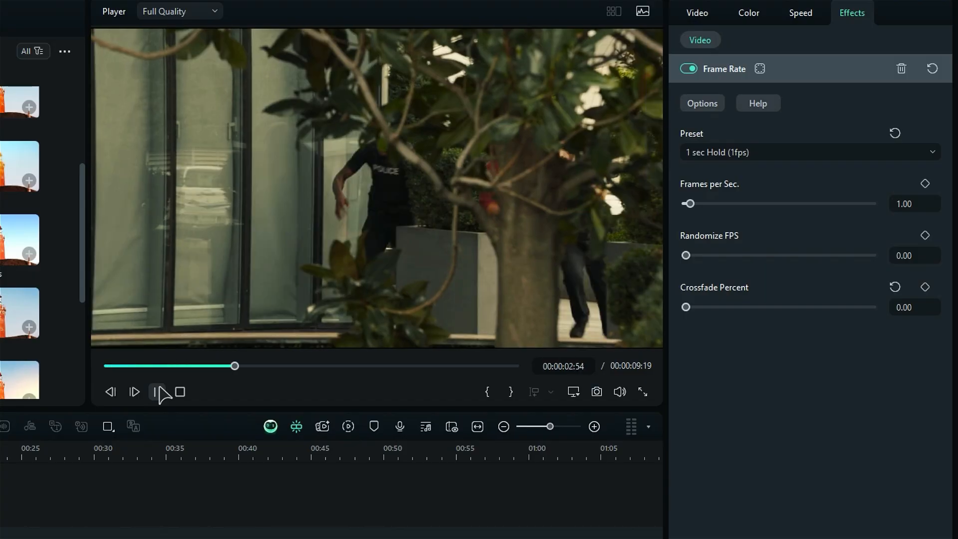
{"action": "left_click", "coordinate": [807, 152]}
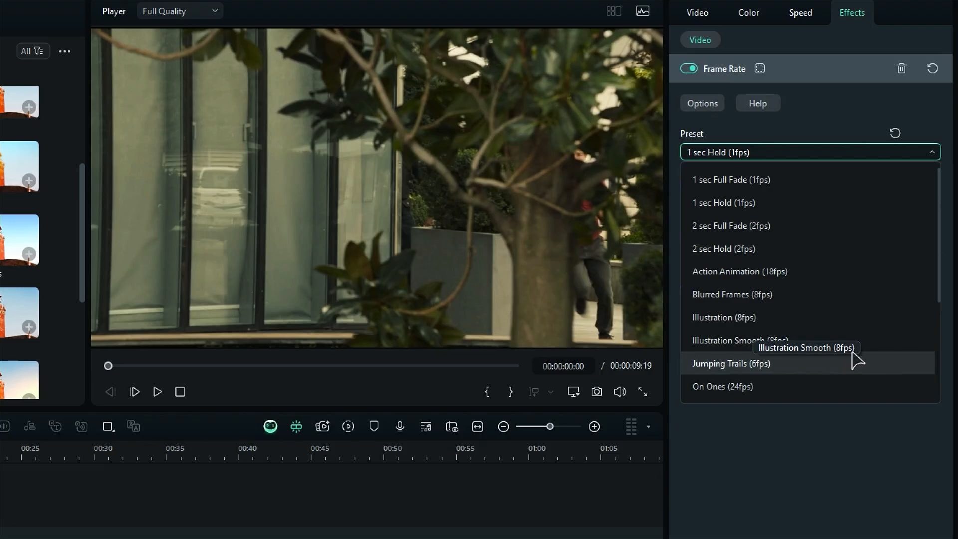
{"action": "left_click", "coordinate": [730, 362]}
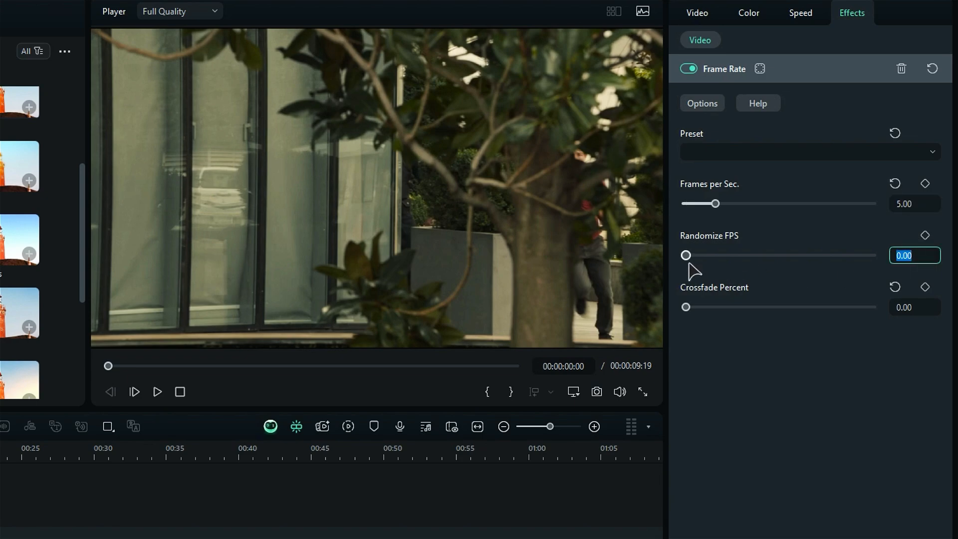
Set Frame Rate to 5 fps, Randomize FPS 6.56, Crossfade 80%.
{"action": "left_click", "coordinate": [914, 308]}
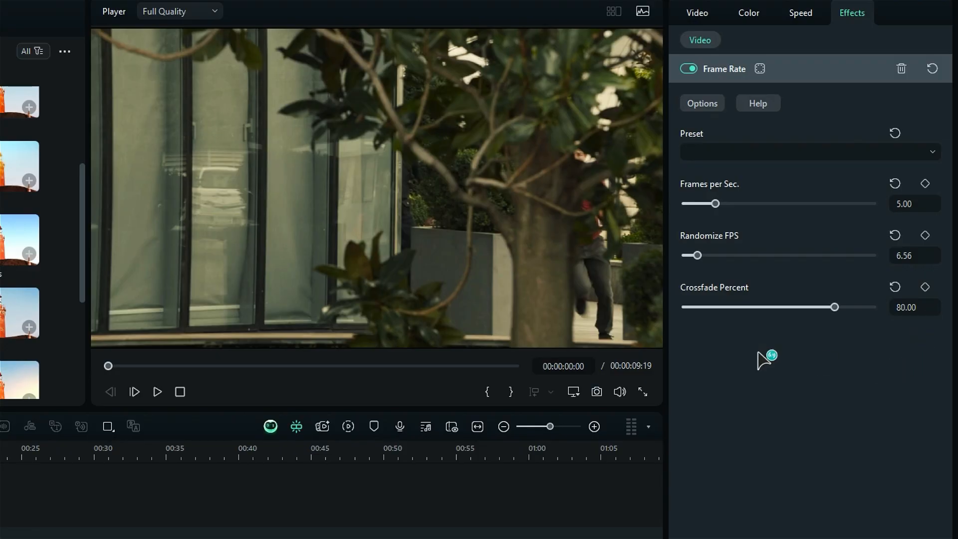
{"action": "left_click", "coordinate": [245, 17]}
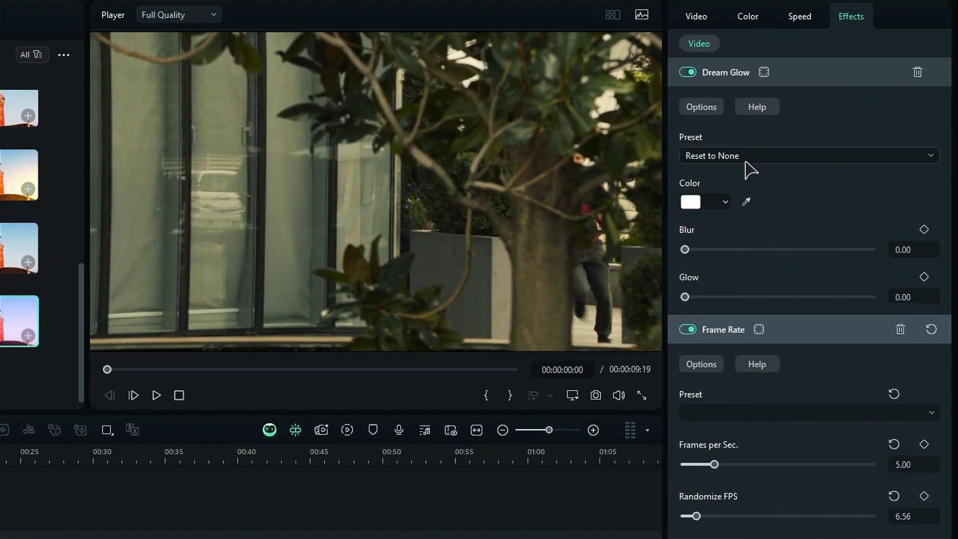
Set the Dream Glow effect's preset to None.
{"action": "left_click", "coordinate": [807, 156]}
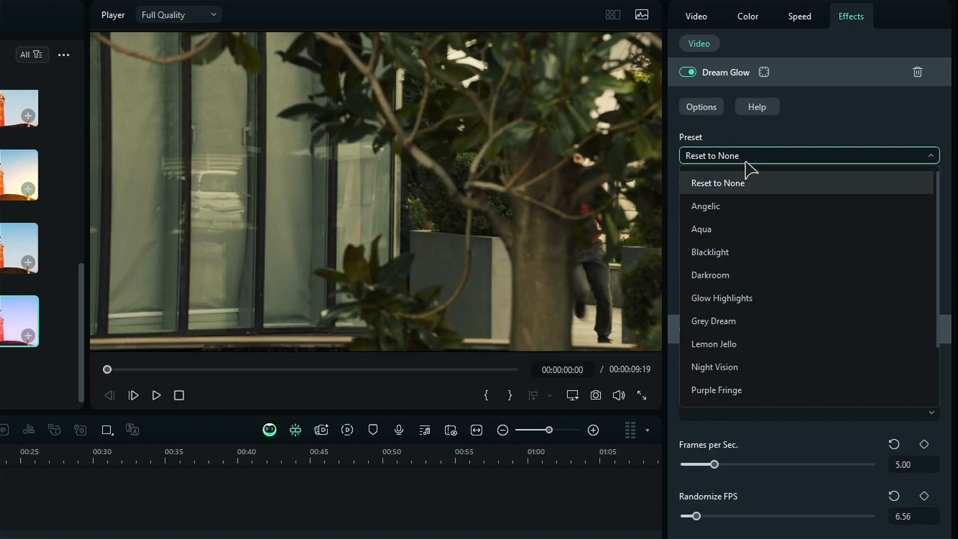
{"action": "mouse_move", "coordinate": [739, 188]}
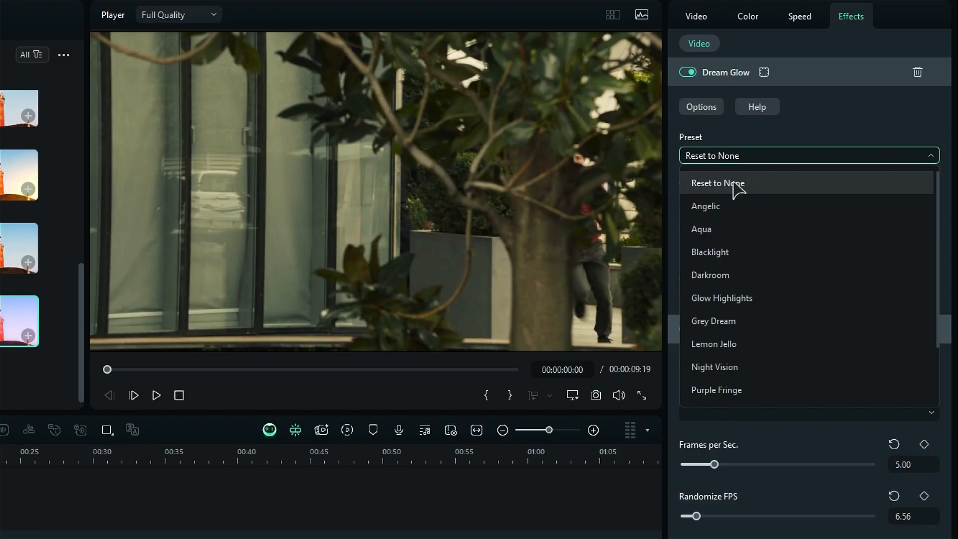
{"action": "left_click", "coordinate": [702, 228]}
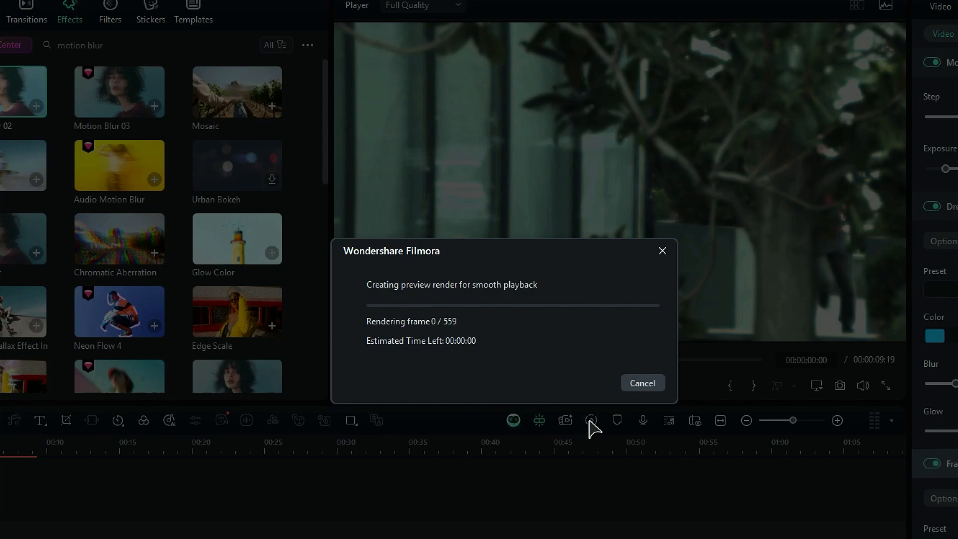
Render a preview of the clip with motion blur for smooth playback.
{"action": "left_click", "coordinate": [643, 383]}
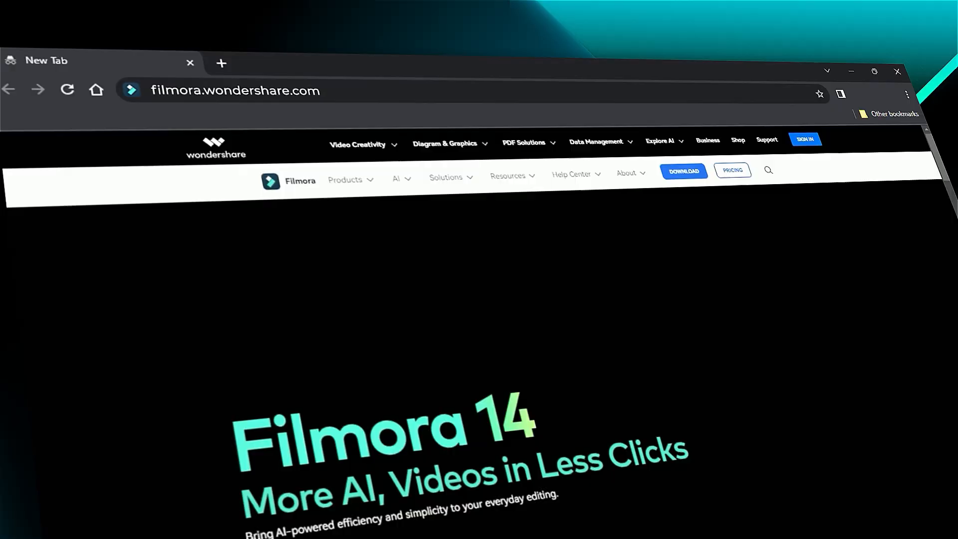
{"action": "scroll", "scroll_direction": "down", "scroll_amount": 3}
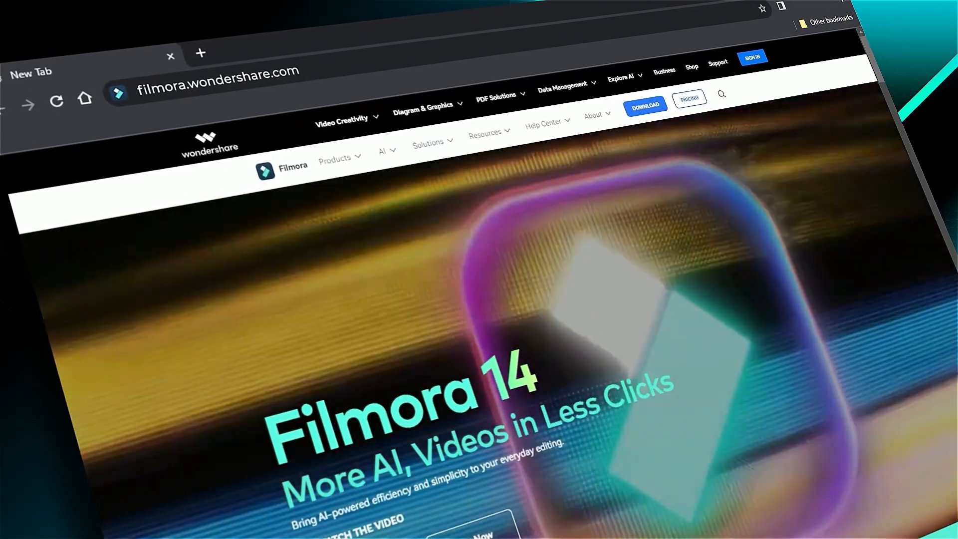